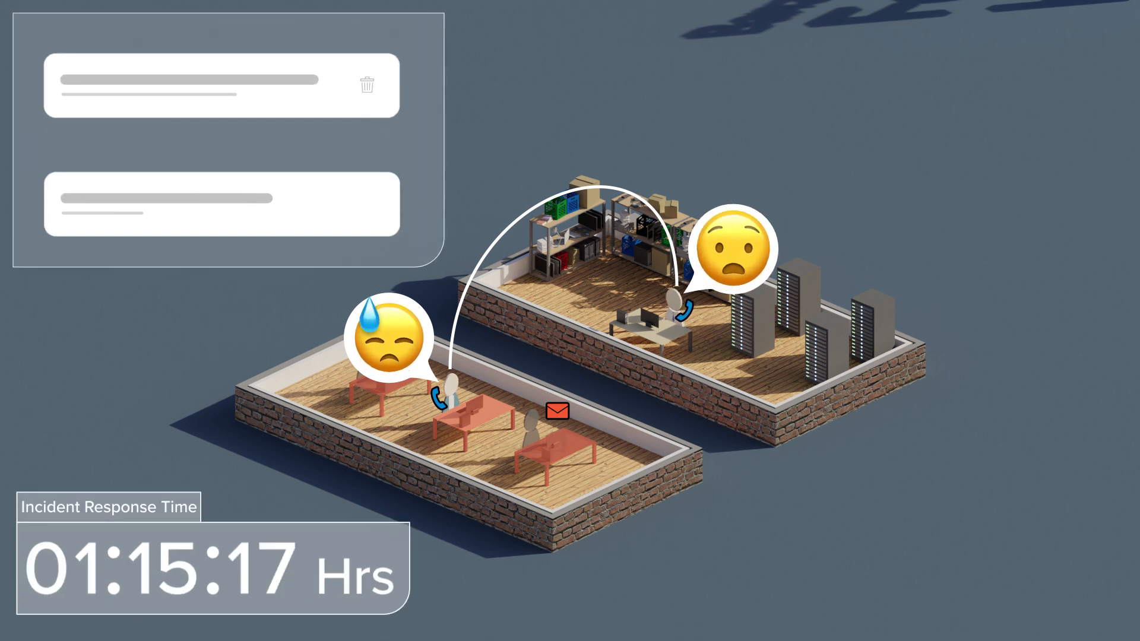
mouse_move(371, 71)
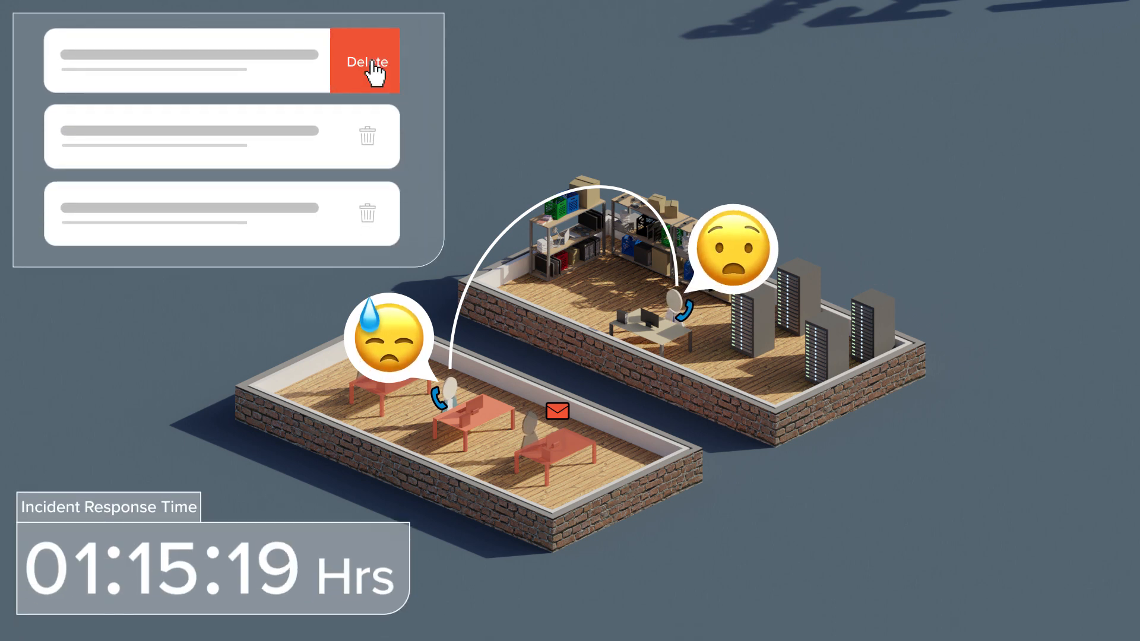
click(367, 62)
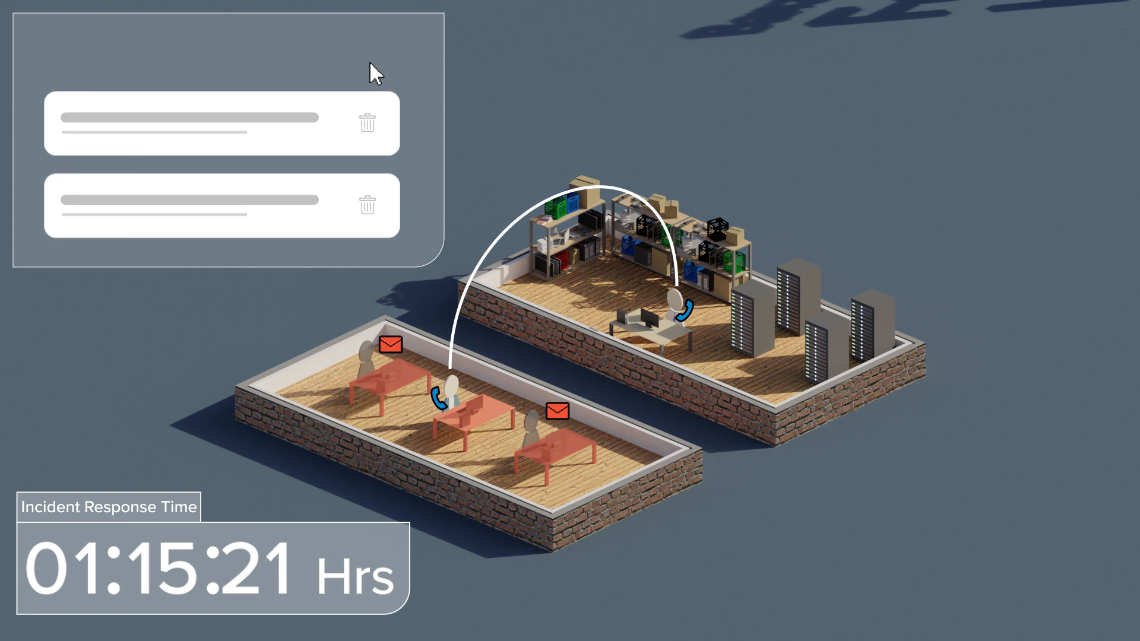
mouse_move(371, 67)
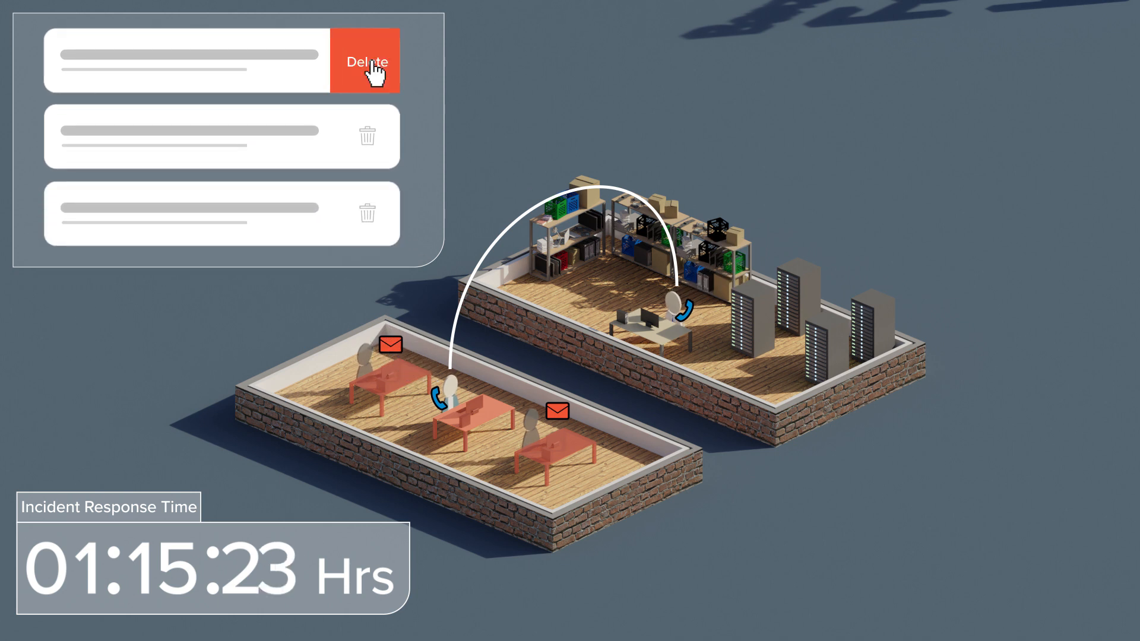
click(366, 61)
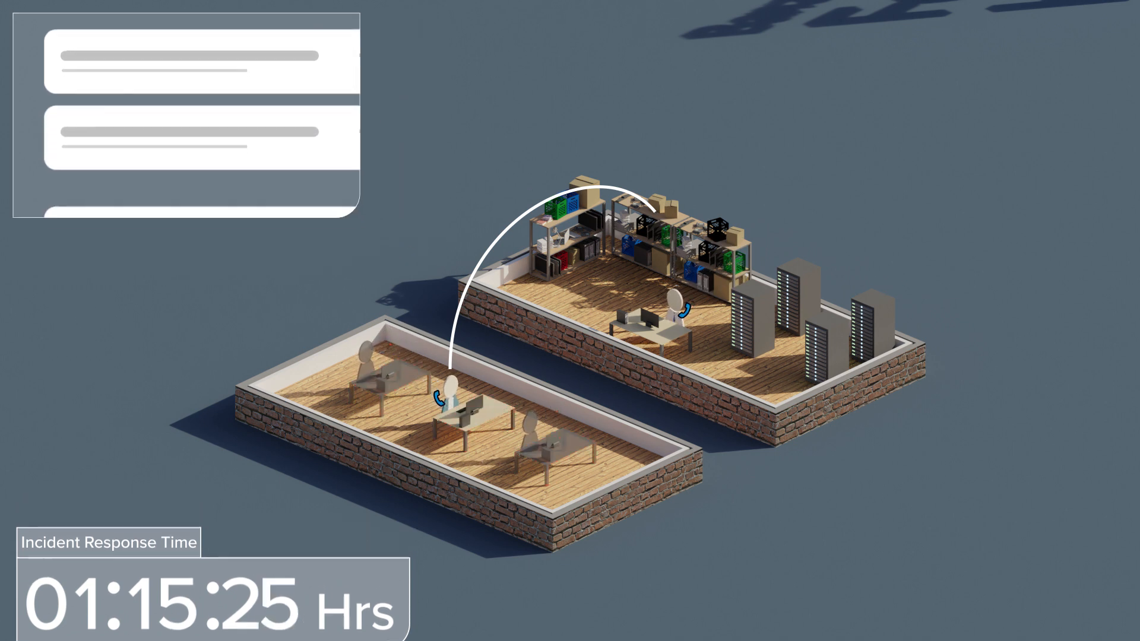